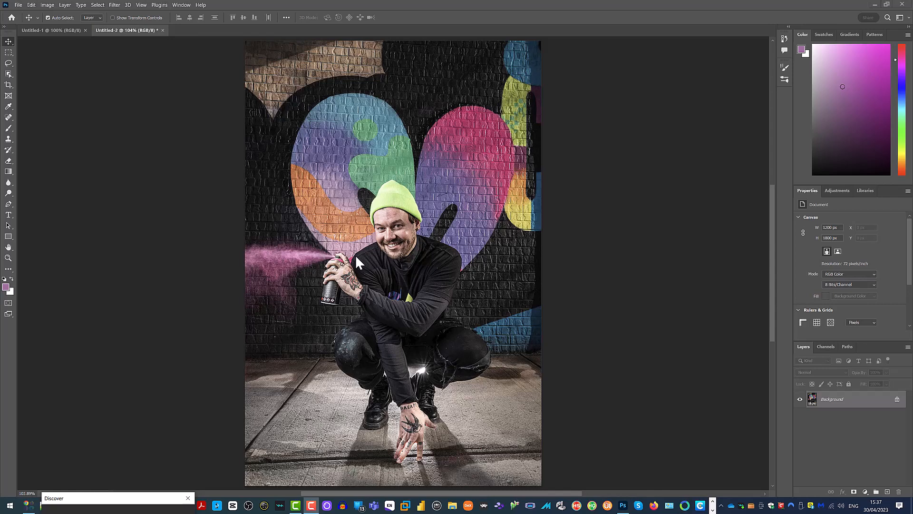
mouse_move(428, 318)
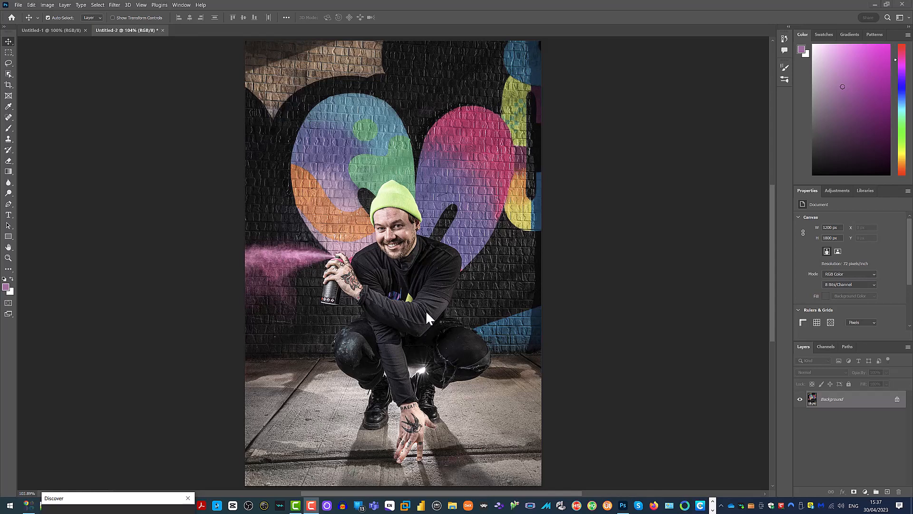
mouse_move(195, 296)
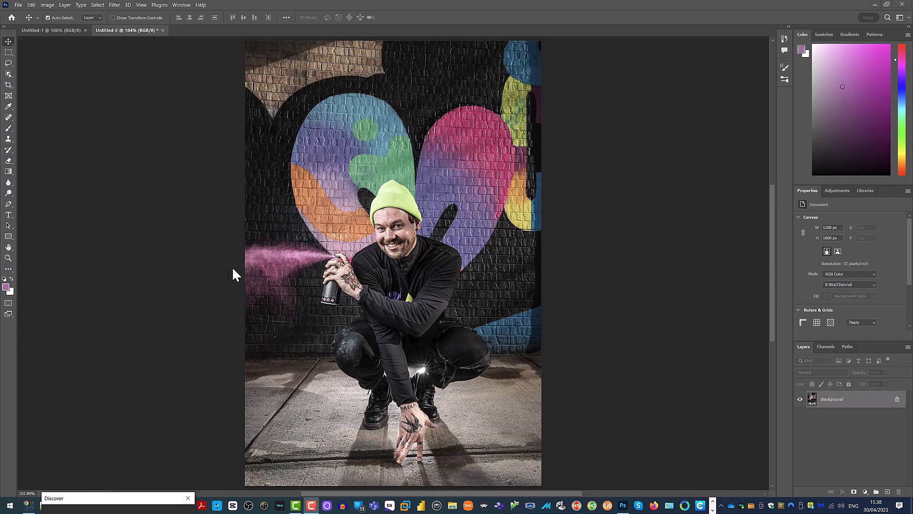
mouse_move(553, 347)
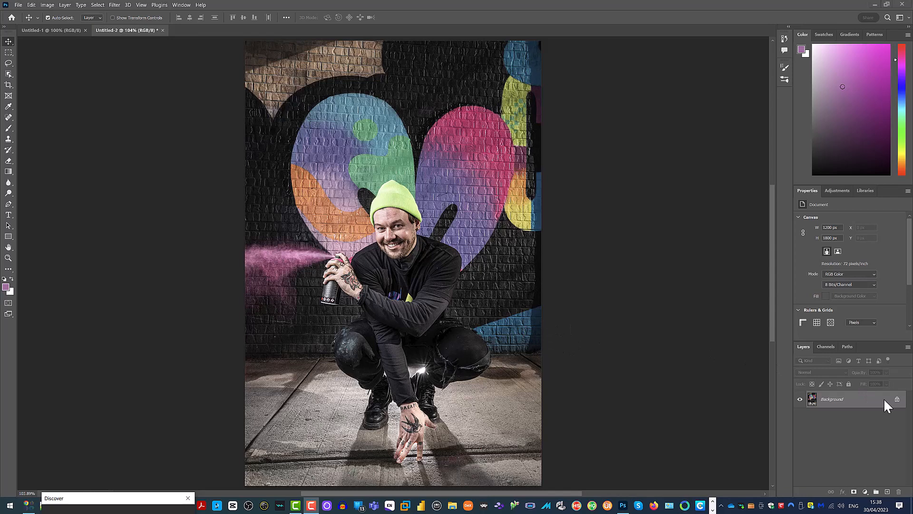
mouse_move(851, 409)
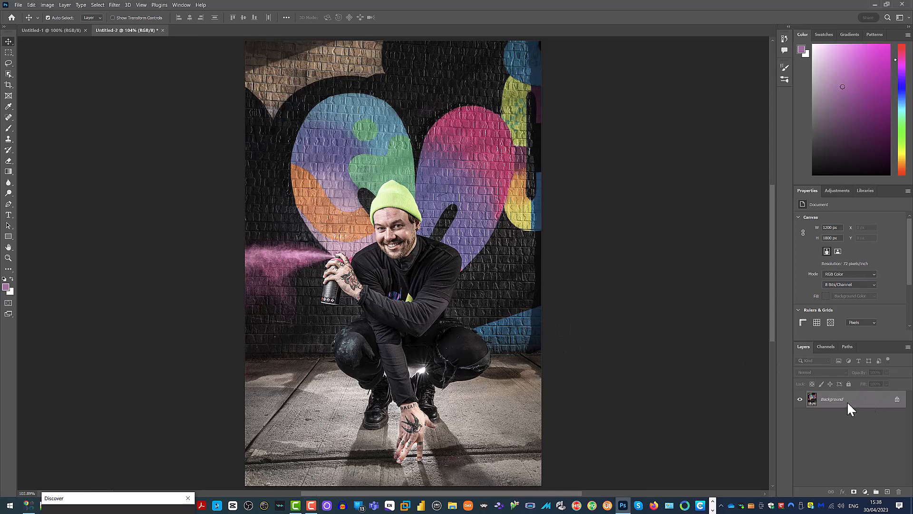
mouse_move(836, 405)
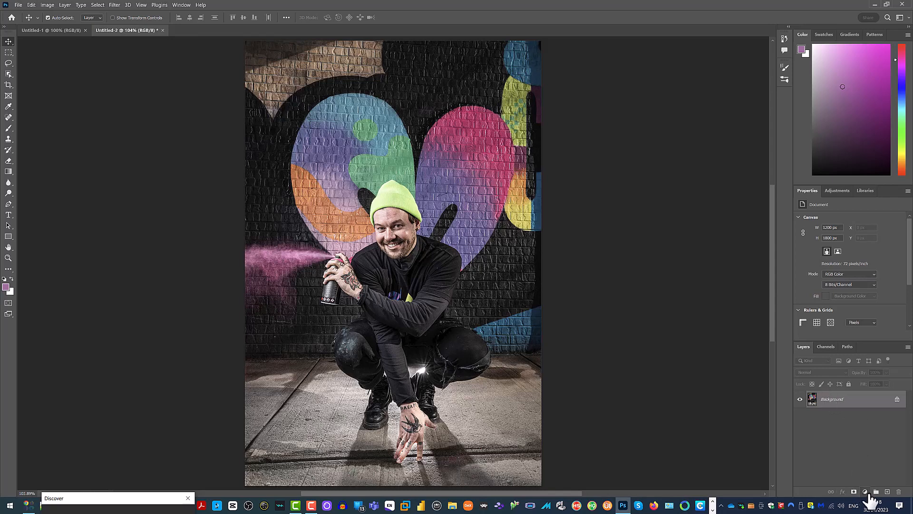
mouse_move(867, 492)
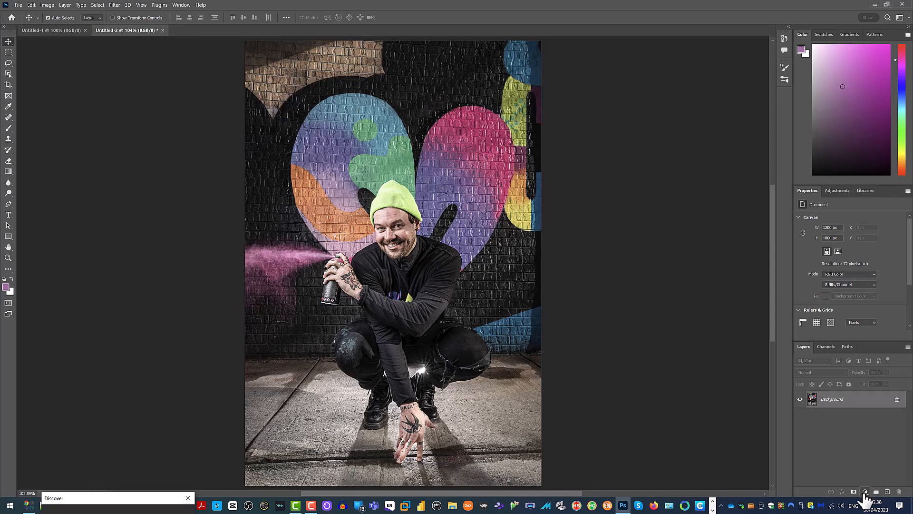
mouse_move(864, 494)
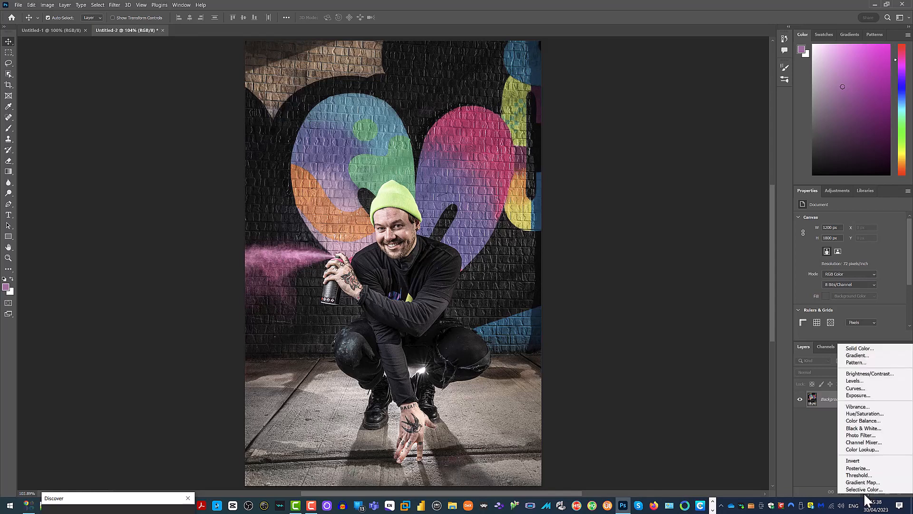
mouse_move(865, 413)
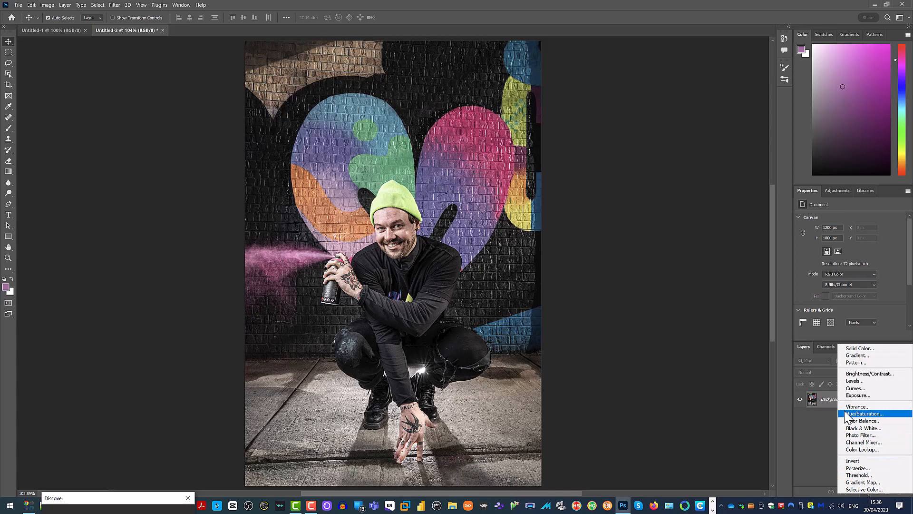
mouse_move(857, 406)
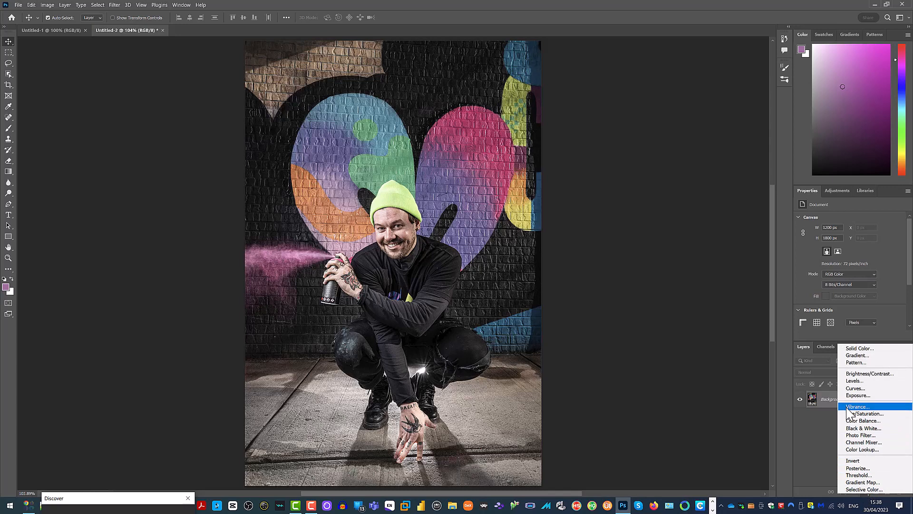
Add a Vibrance adjustment layer above the Background layer.
left_click(857, 406)
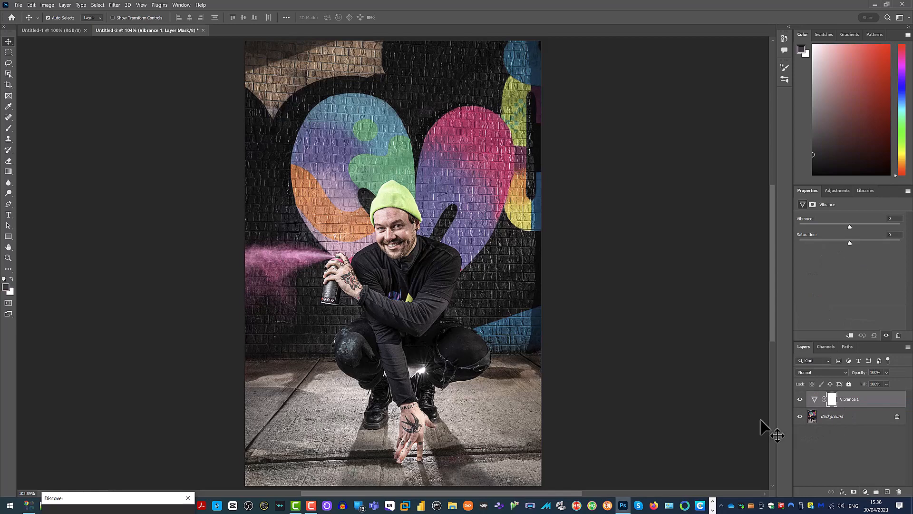
mouse_move(850, 242)
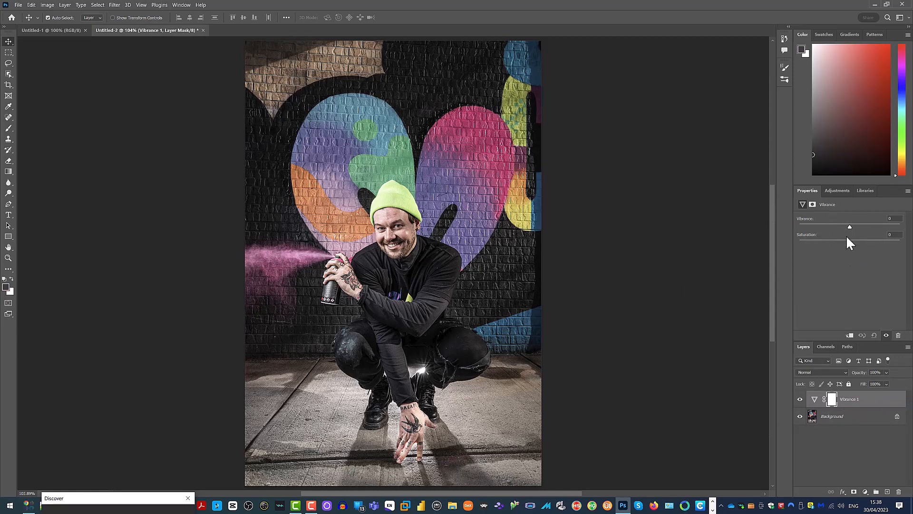
mouse_move(807, 253)
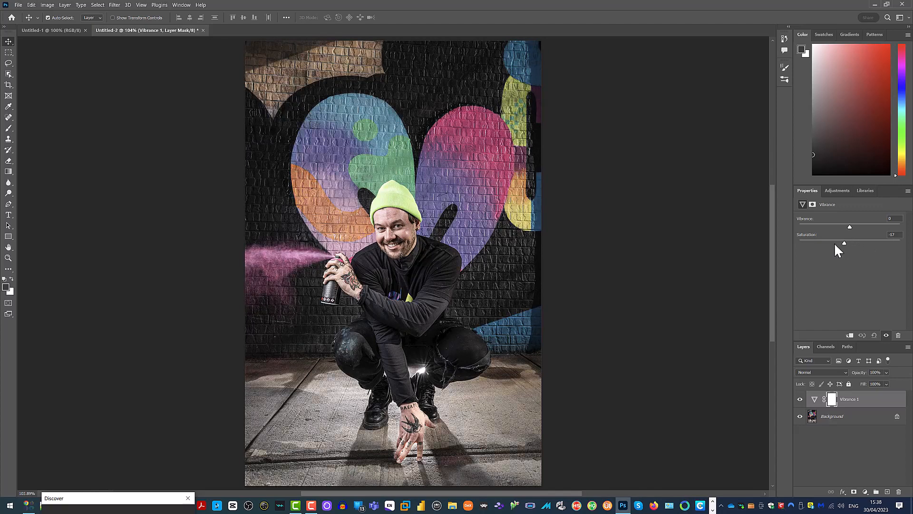
Scrub the Saturation slider back and forth, settling it at about +42 to enrich the graffiti colours.
left_click_drag(843, 242, 819, 242)
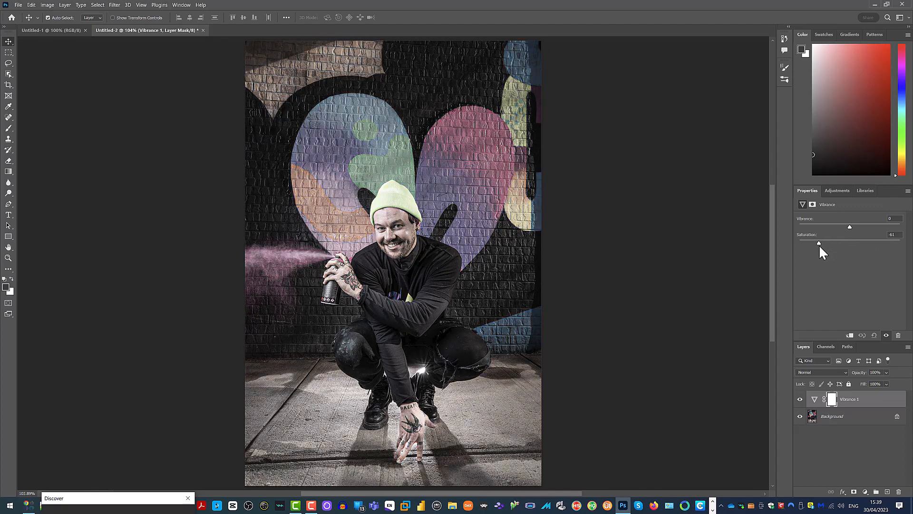
left_click_drag(819, 242, 807, 243)
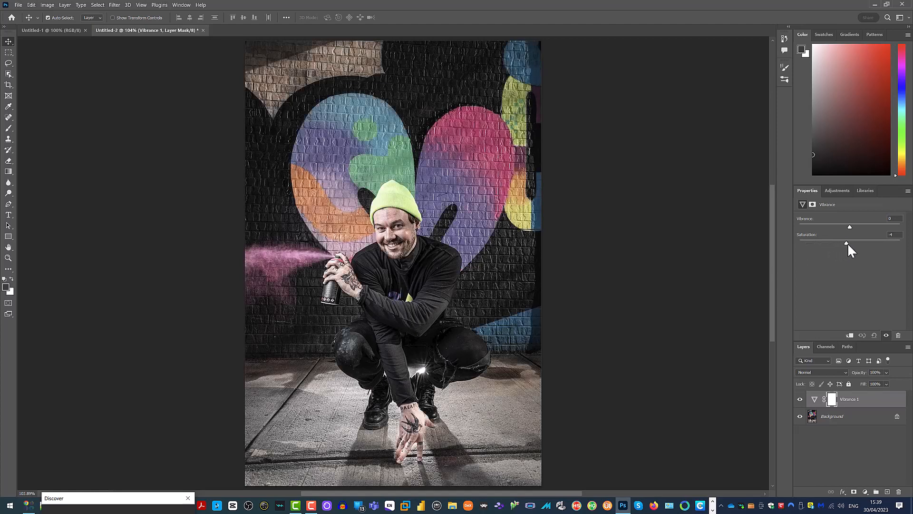
left_click_drag(849, 242, 864, 242)
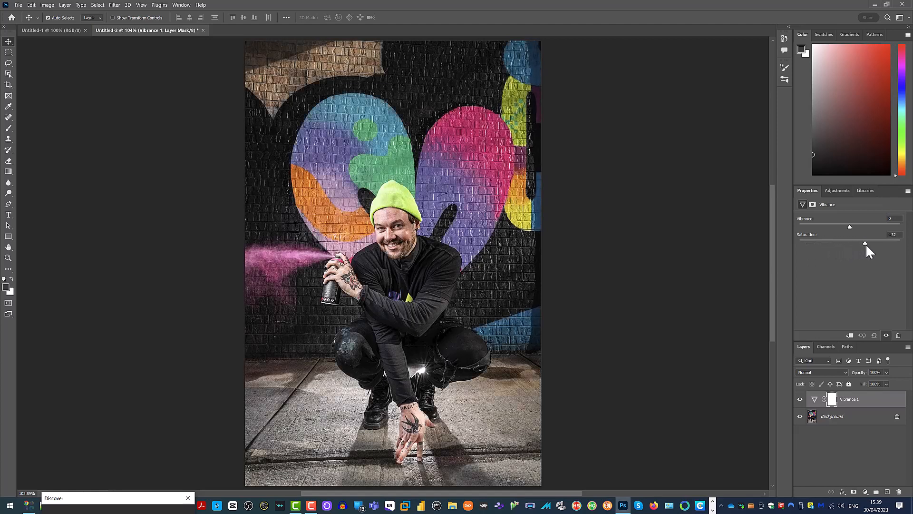
left_click_drag(850, 242, 873, 242)
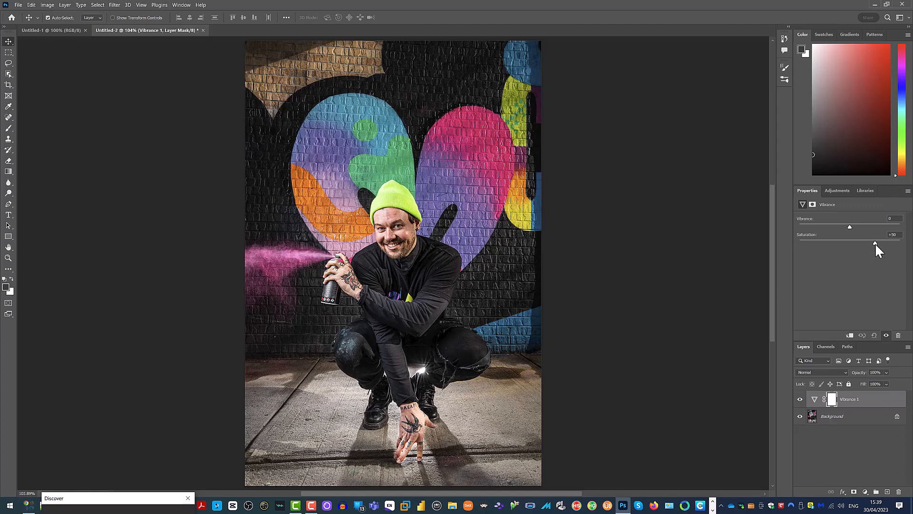
left_click_drag(873, 242, 880, 243)
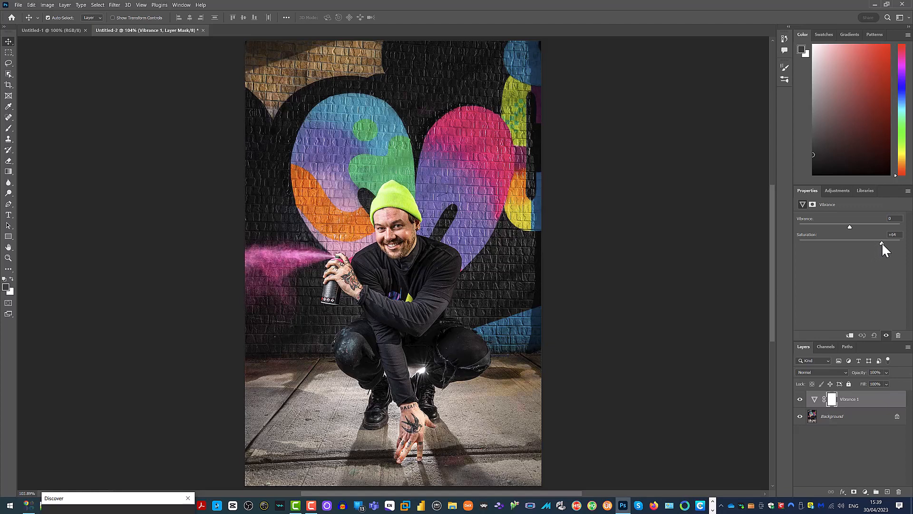
left_click_drag(881, 241, 872, 243)
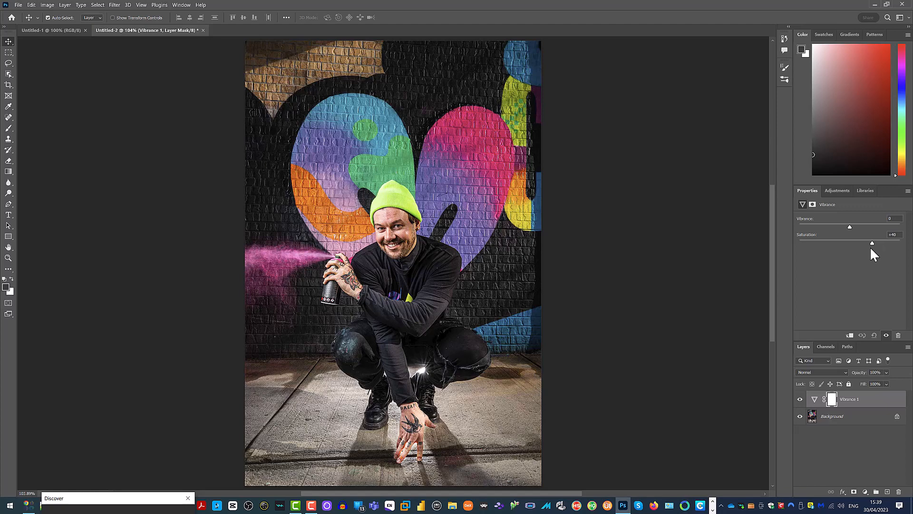
left_click_drag(872, 243, 880, 242)
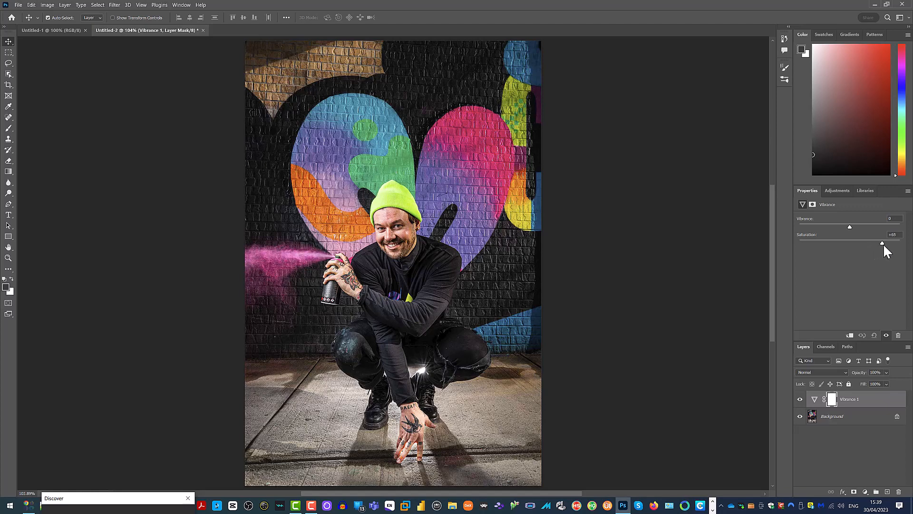
left_click_drag(881, 242, 889, 243)
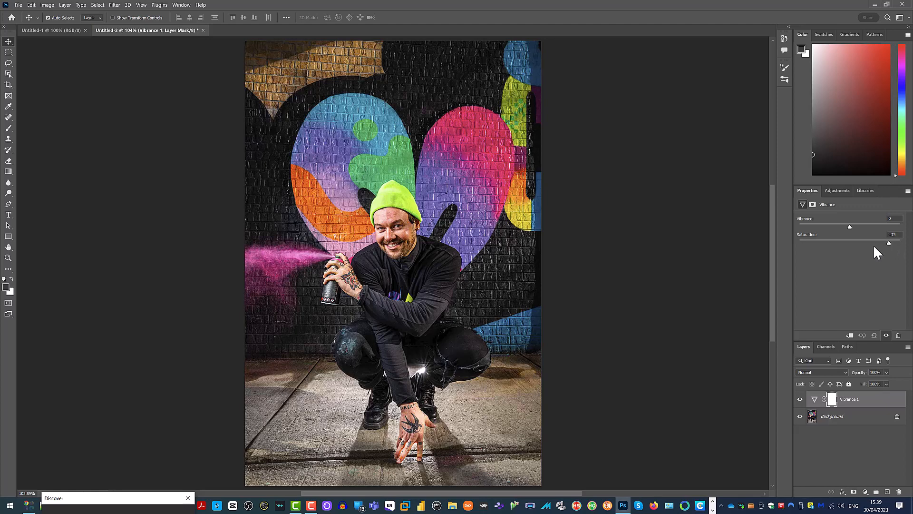
left_click_drag(887, 242, 870, 242)
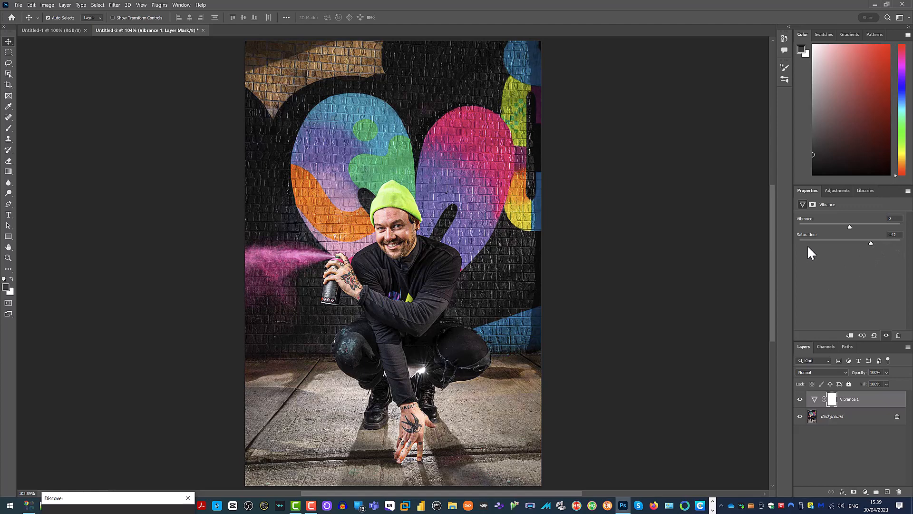
mouse_move(760, 275)
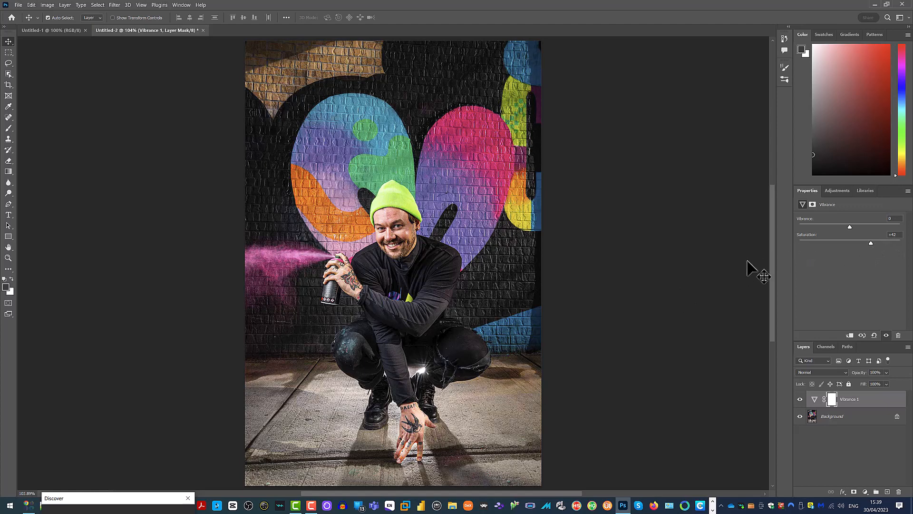
mouse_move(803, 245)
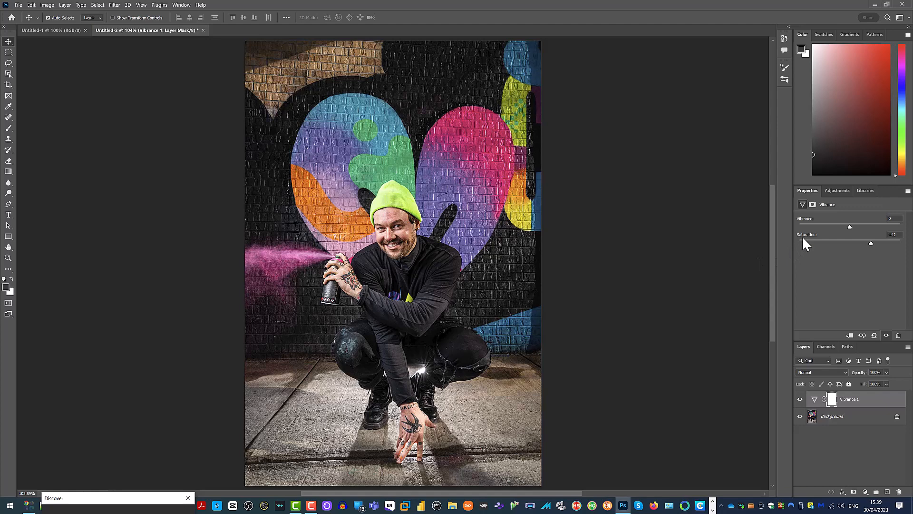
mouse_move(803, 247)
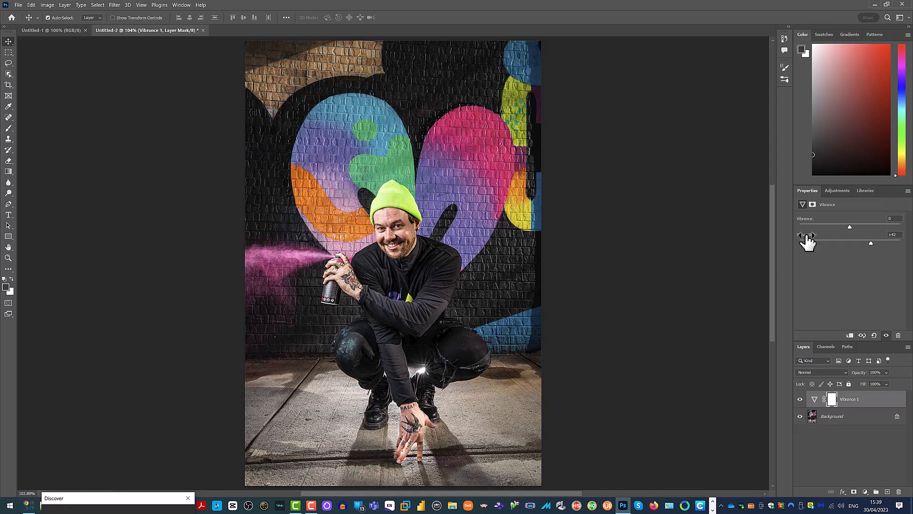
Return Saturation to 0 and raise Vibrance to about +76 for vivid graffiti colours.
left_click_drag(870, 242, 850, 243)
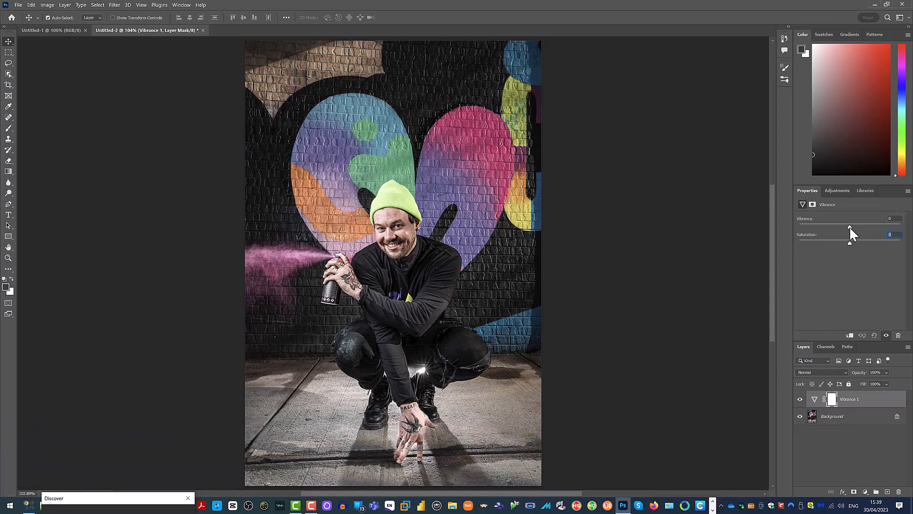
left_click_drag(849, 226, 833, 227)
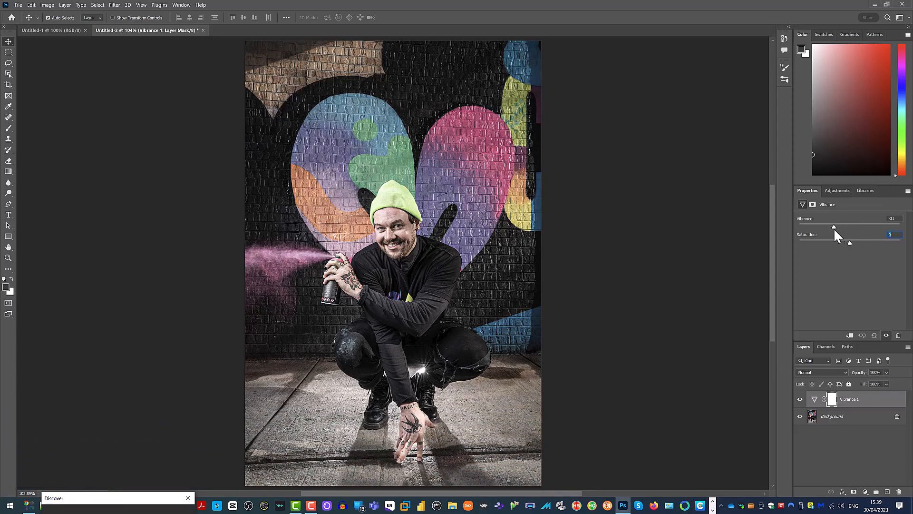
left_click_drag(833, 226, 844, 226)
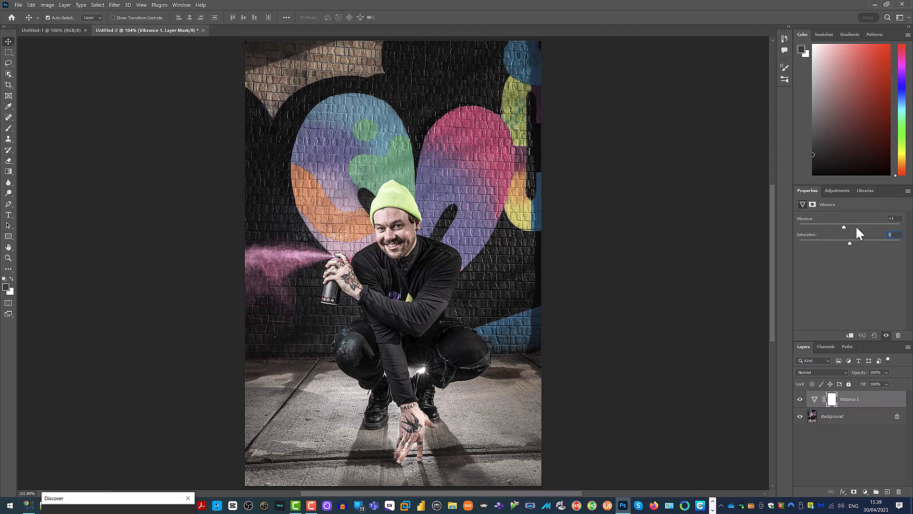
left_click_drag(843, 228, 823, 227)
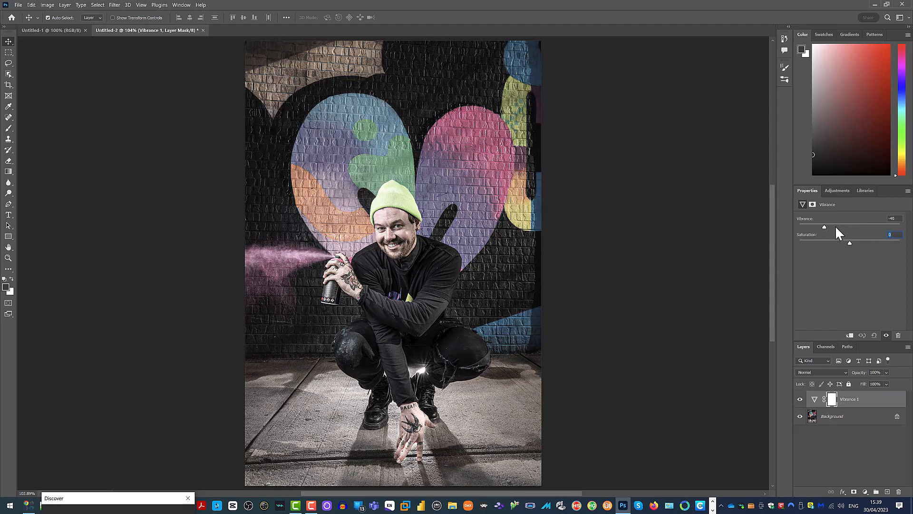
left_click_drag(824, 226, 856, 226)
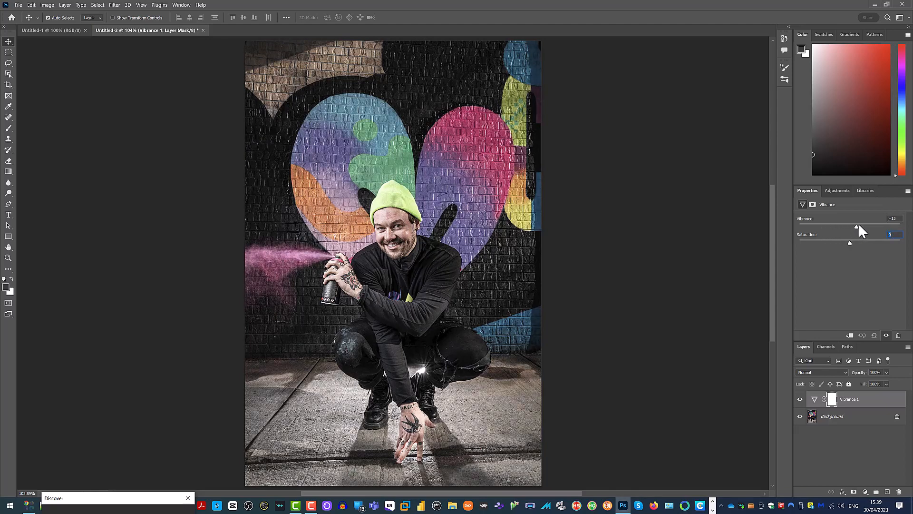
left_click_drag(856, 227, 866, 226)
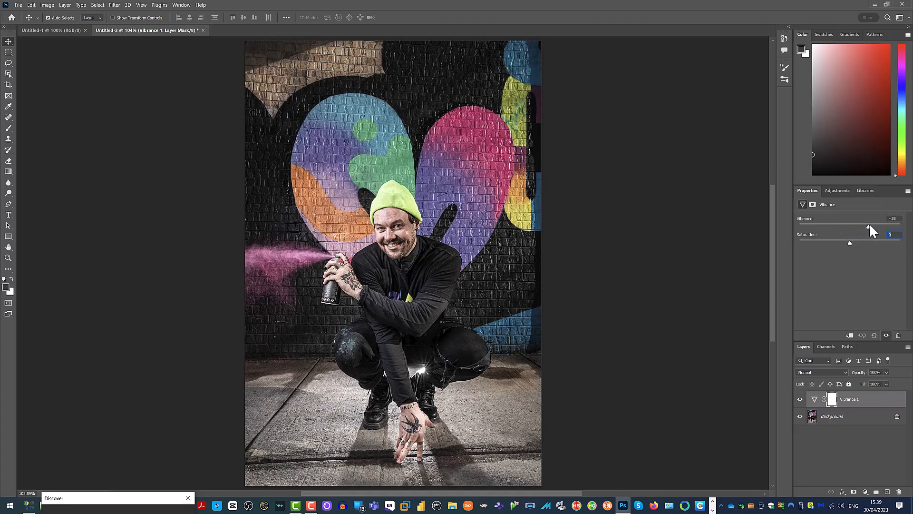
left_click_drag(868, 225, 878, 225)
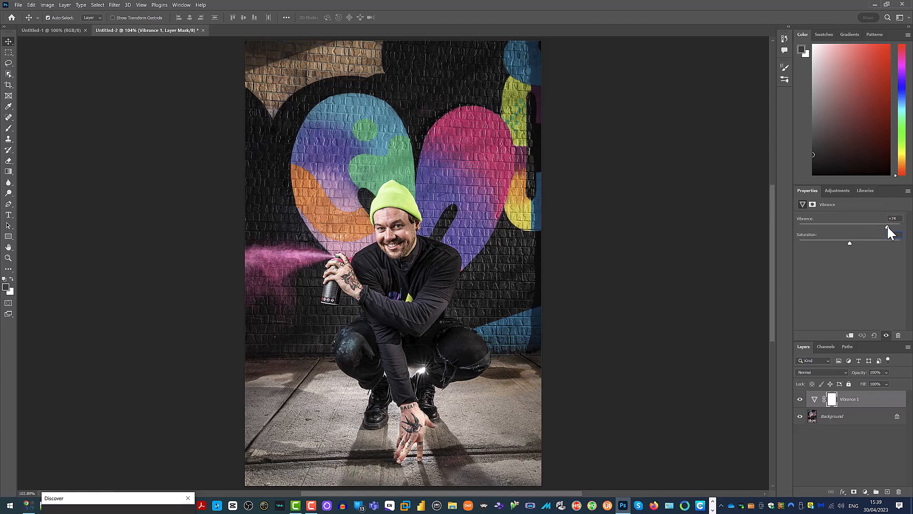
left_click_drag(885, 225, 888, 224)
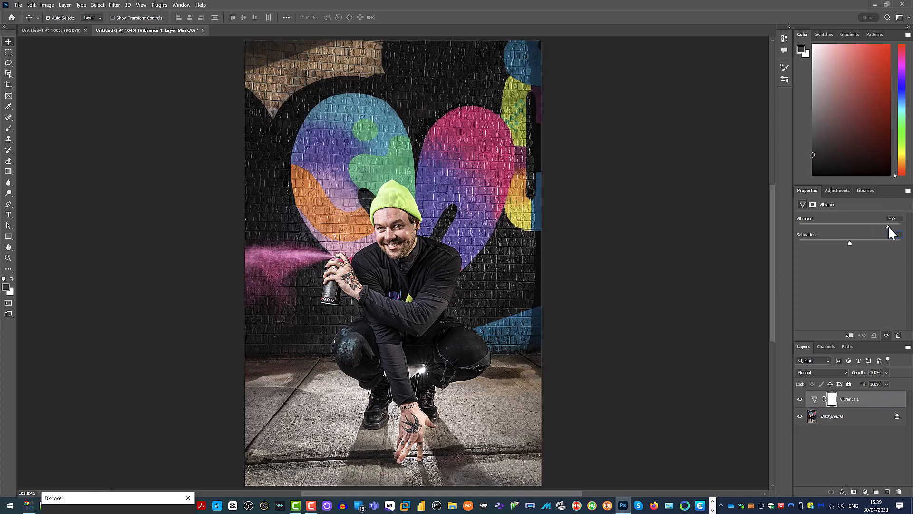
left_click_drag(890, 227, 888, 228)
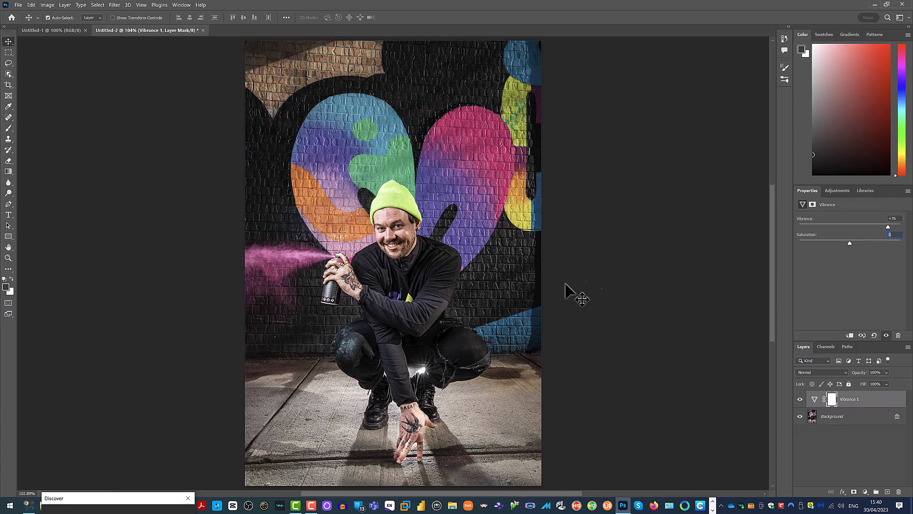
mouse_move(495, 250)
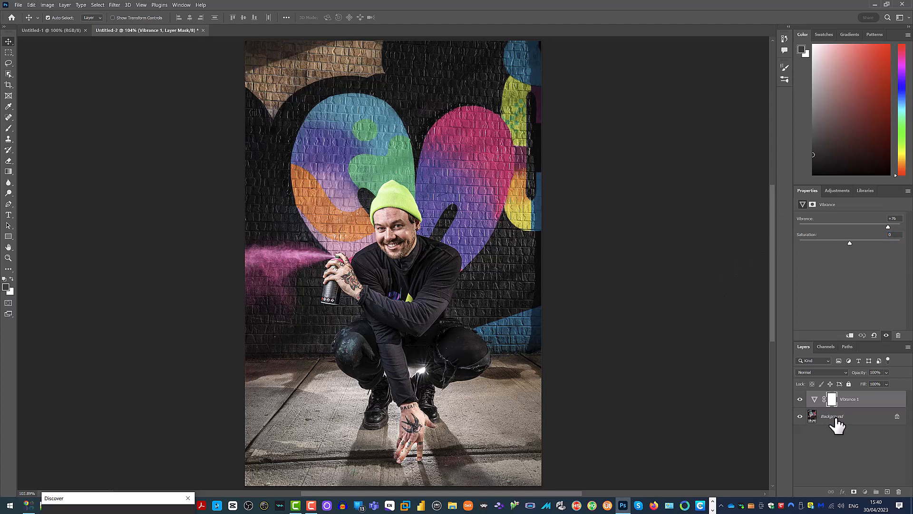
left_click(832, 415)
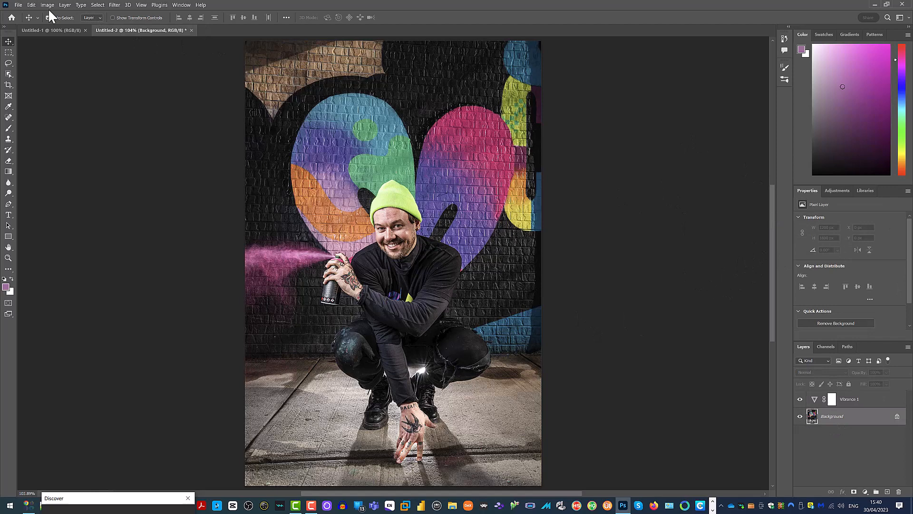
left_click(64, 5)
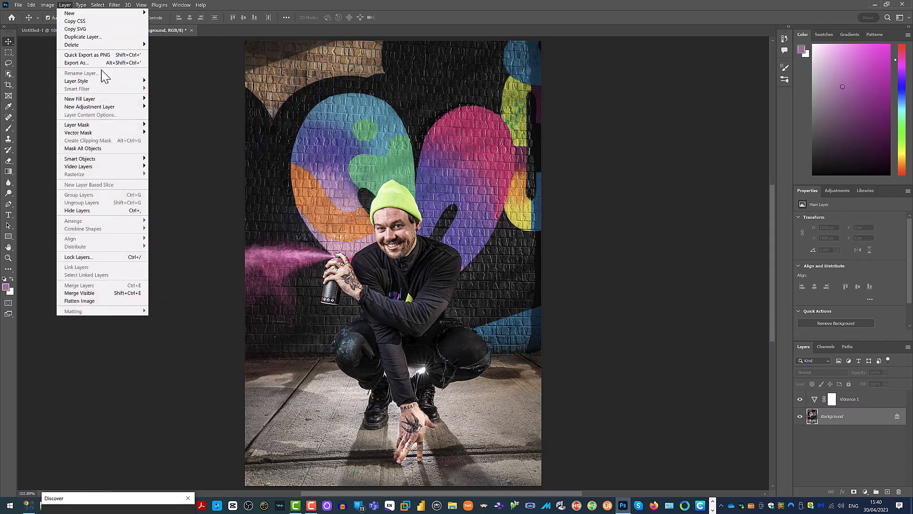
mouse_move(88, 55)
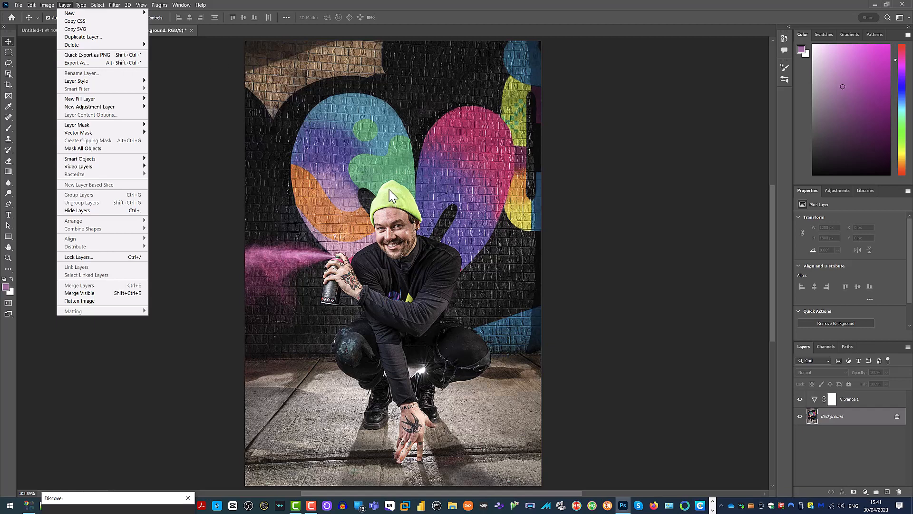
mouse_move(518, 178)
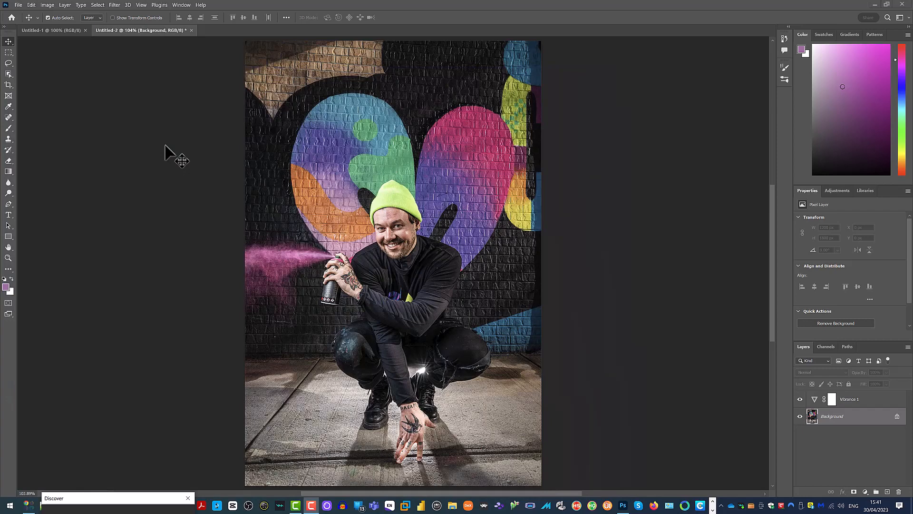
mouse_move(212, 123)
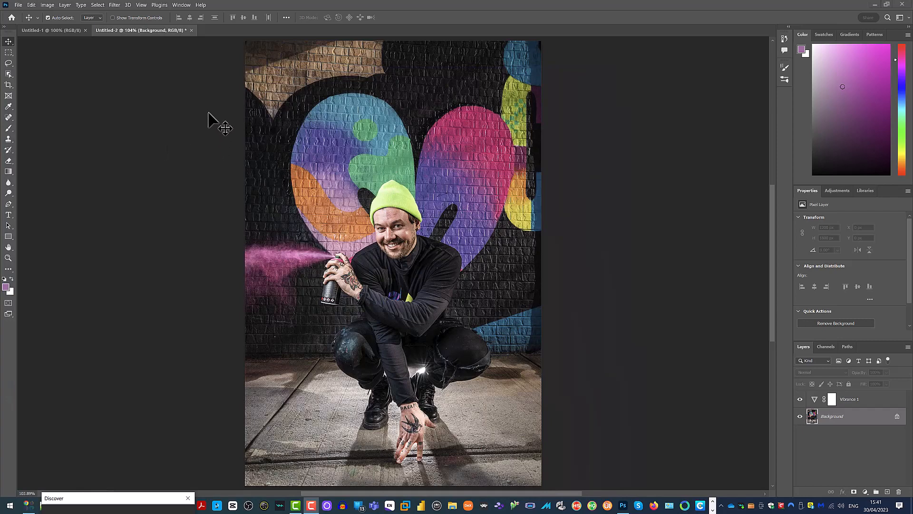